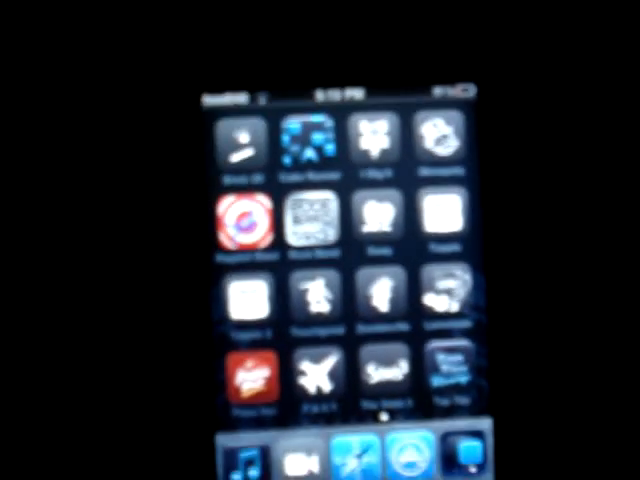
{"action": "scroll", "scroll_direction": "left", "scroll_amount": 3}
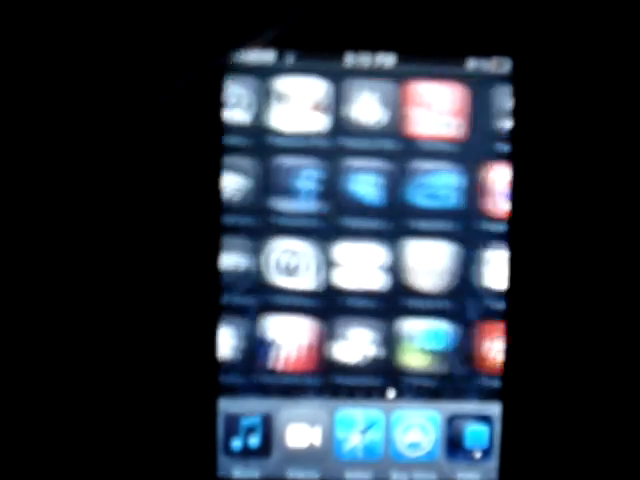